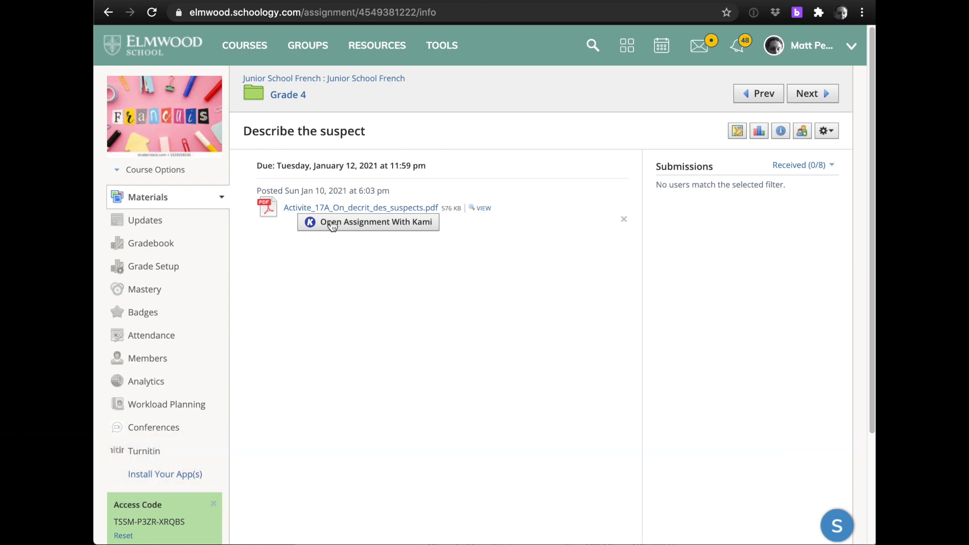
# Open the Listen and identify the suspect assignment and its attached worksheet PDF.
pyautogui.click(367, 222)
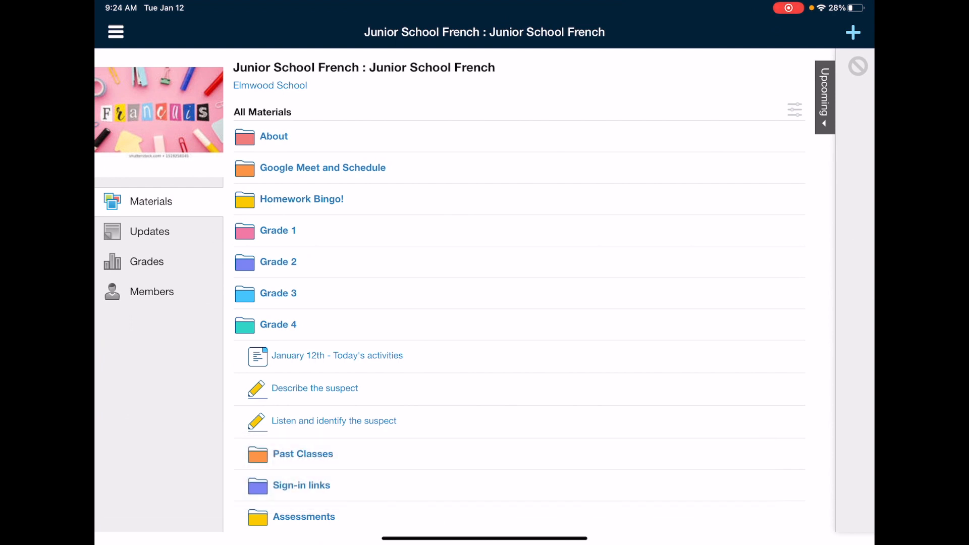
pyautogui.scroll(-3)
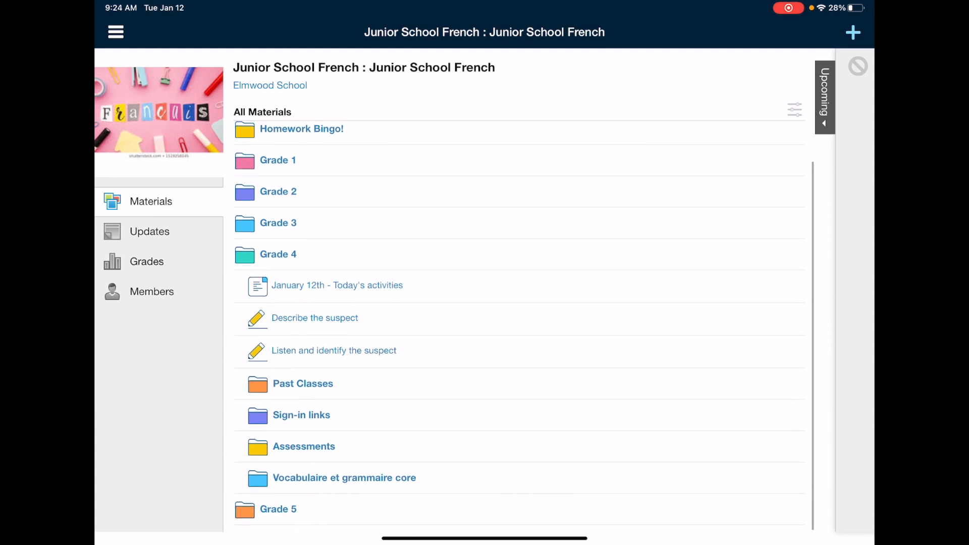
pyautogui.click(334, 351)
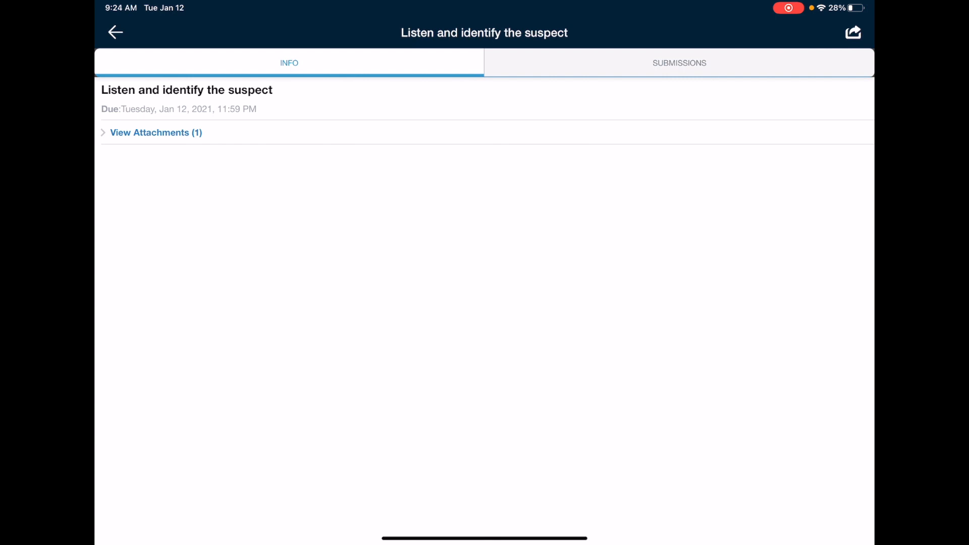
pyautogui.click(155, 132)
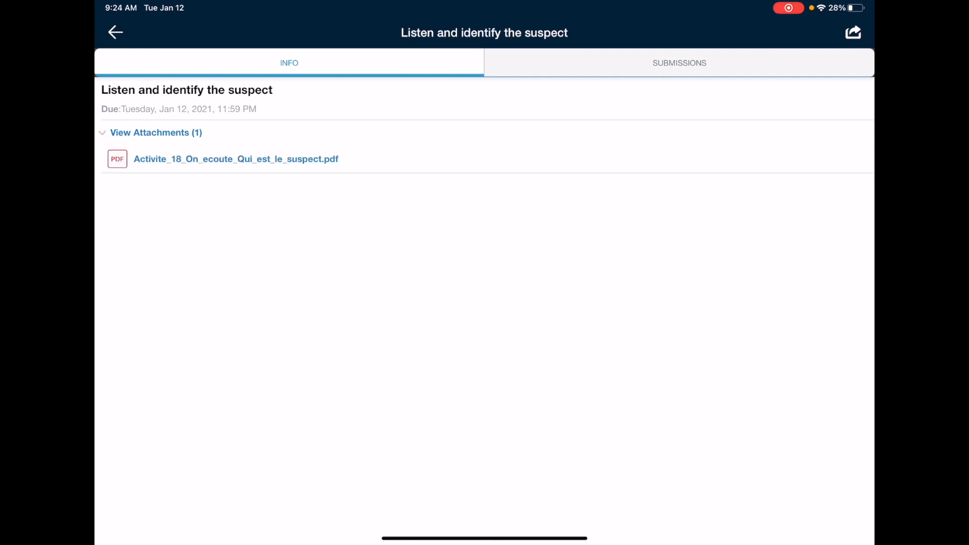
pyautogui.click(236, 158)
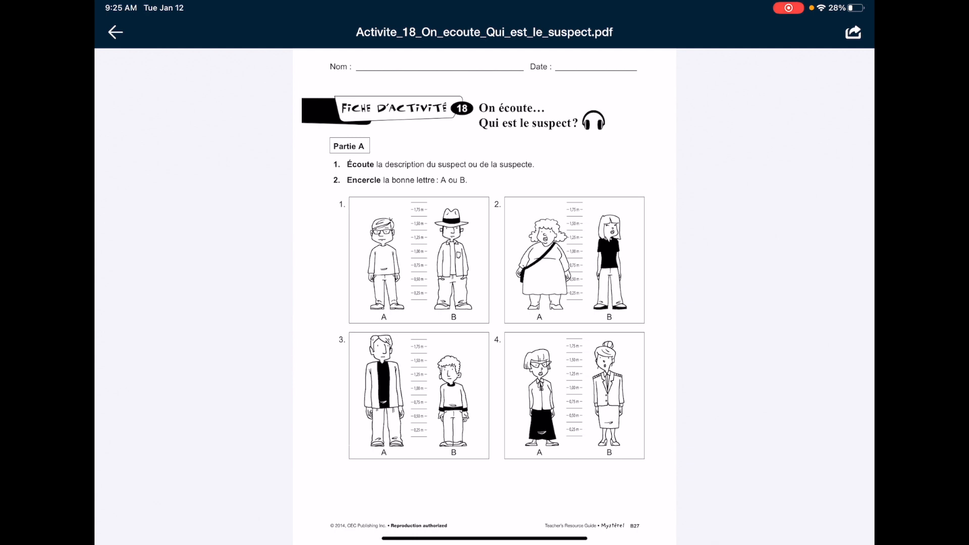
# Open the worksheet in Markup with a yellow pen colour and zoom to item 1.
pyautogui.click(853, 32)
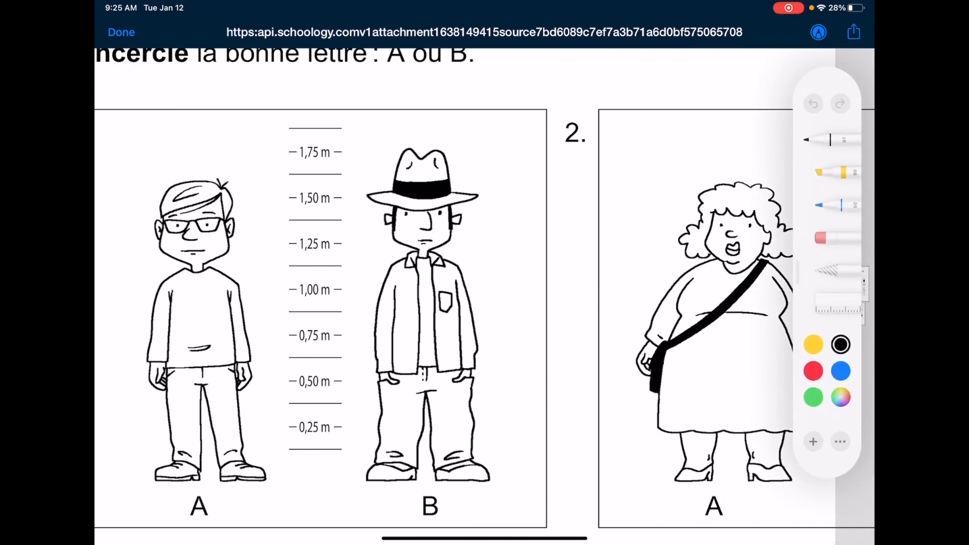
pyautogui.click(812, 345)
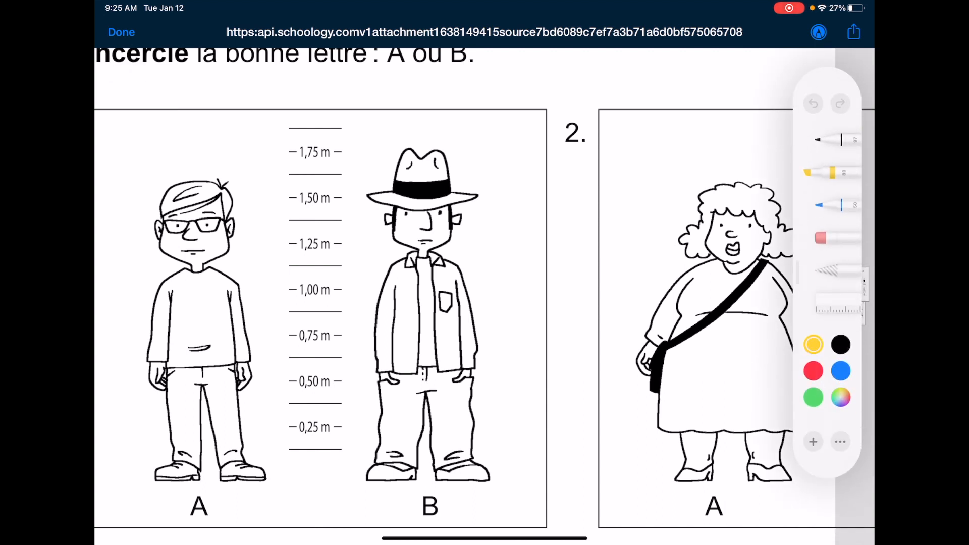
pyautogui.scroll(-3)
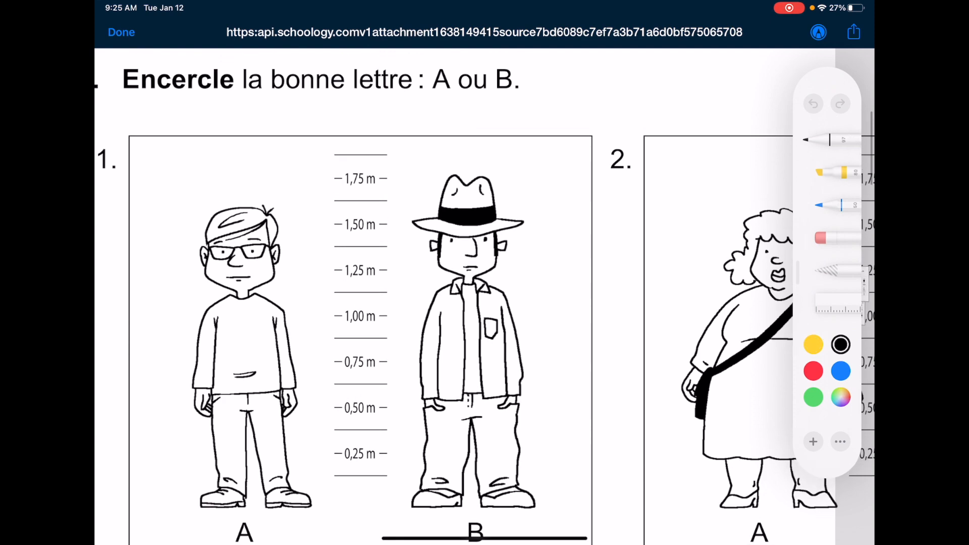
pyautogui.scroll(-3)
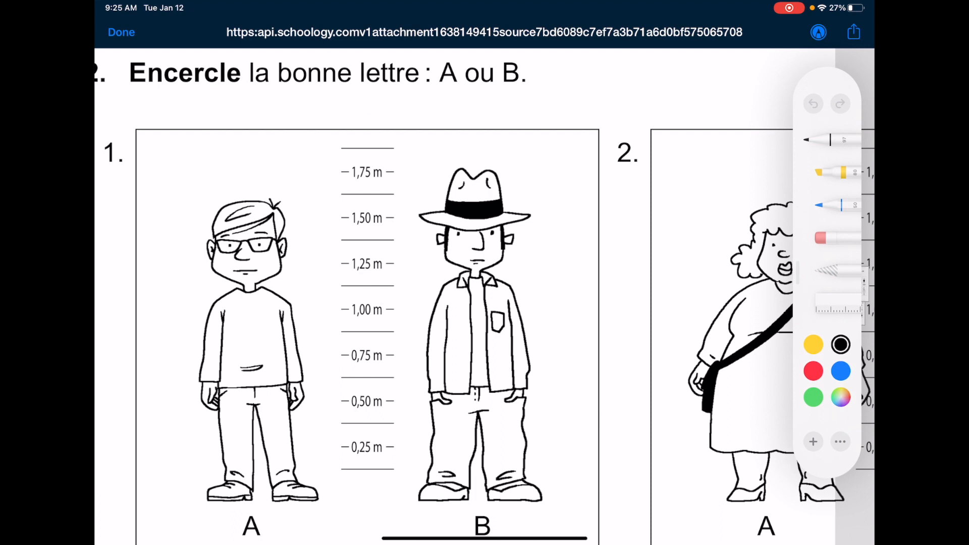
# Enable Draw with Finger, then circle A in black and ring B in yellow in item 1.
pyautogui.click(839, 441)
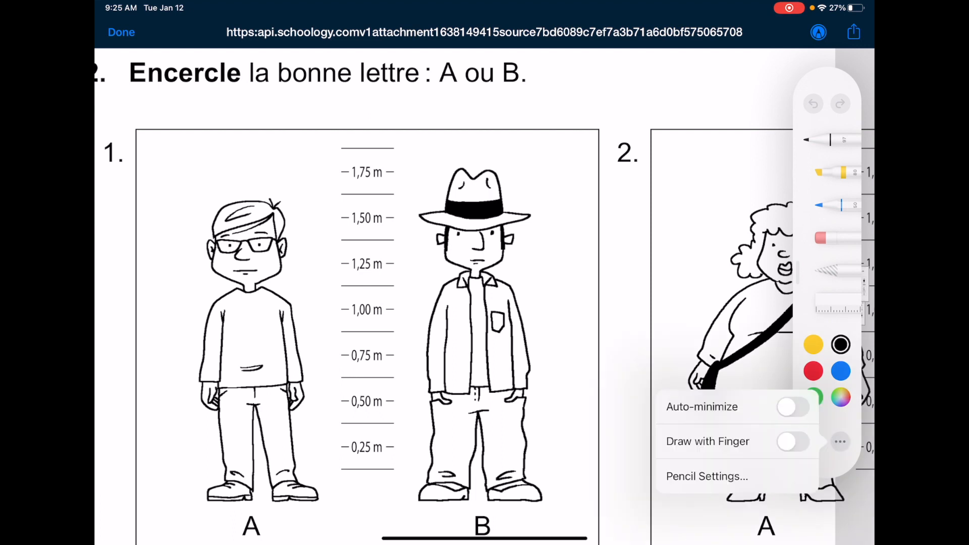
pyautogui.click(794, 441)
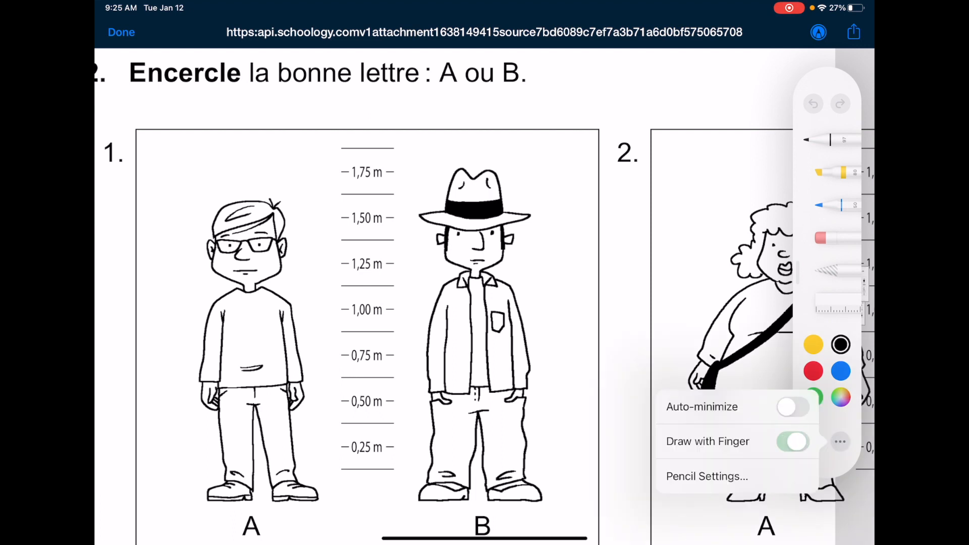
pyautogui.click(794, 441)
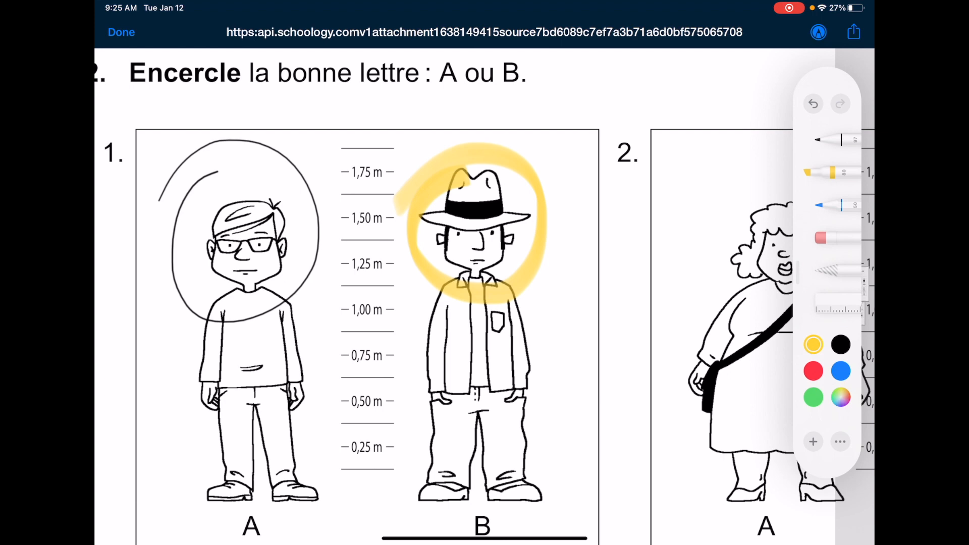
pyautogui.scroll(-3)
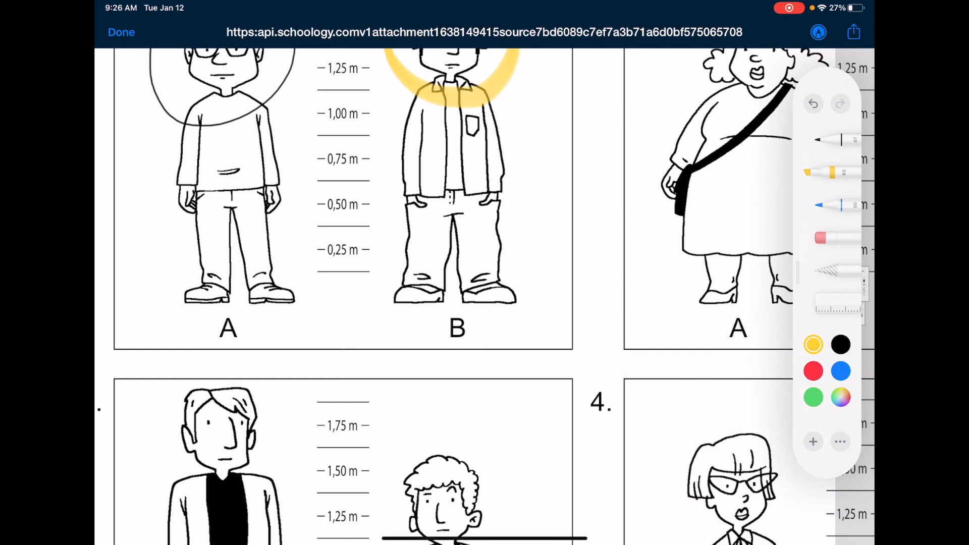
# Add a text box above item 3 reading "Write things.." between the picture rows.
pyautogui.scroll(-3)
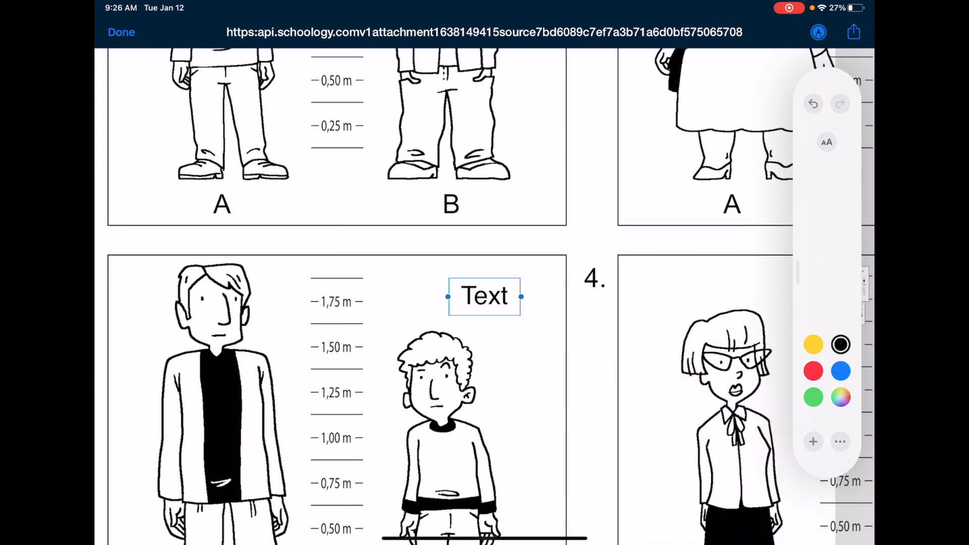
pyautogui.moveTo(483, 295); pyautogui.dragTo(384, 242)
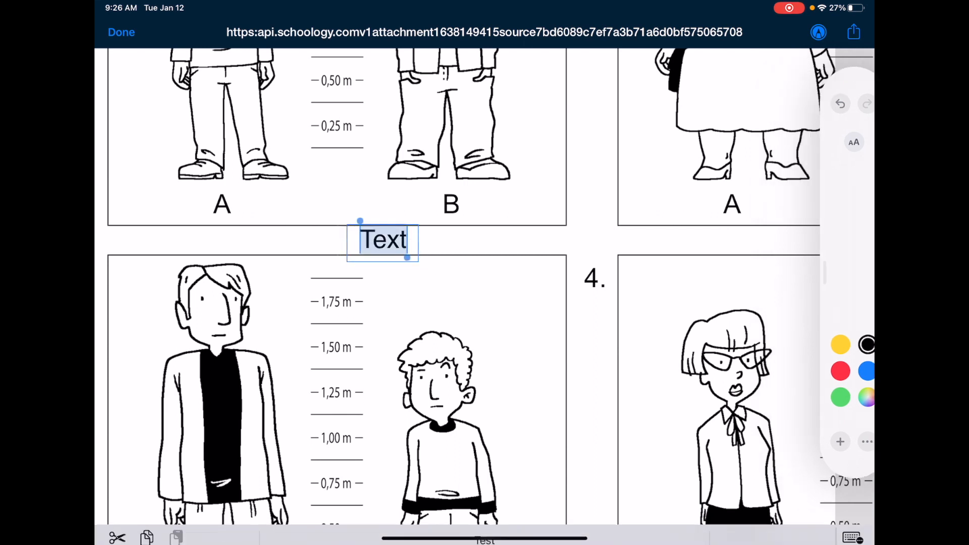
pyautogui.write('Write things..')
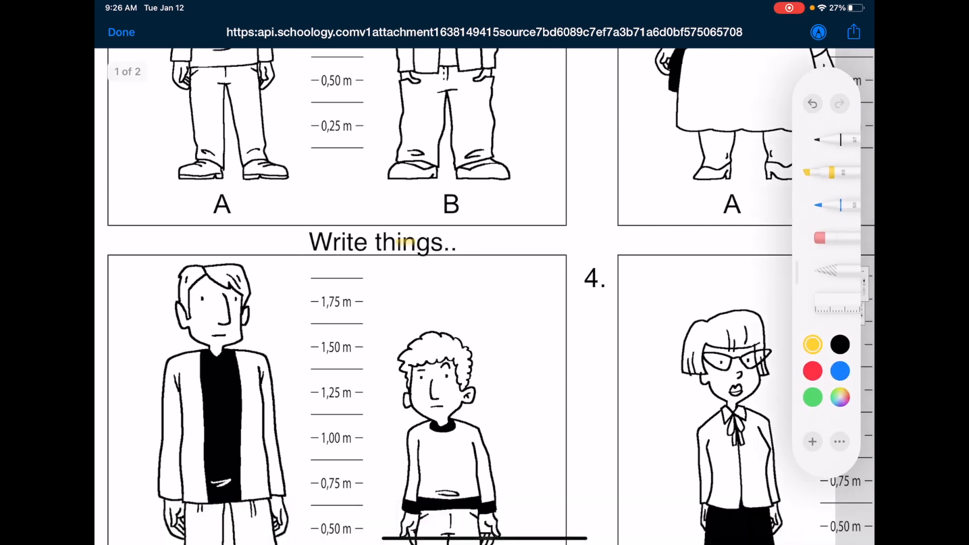
pyautogui.moveTo(272, 238); pyautogui.dragTo(513, 235)
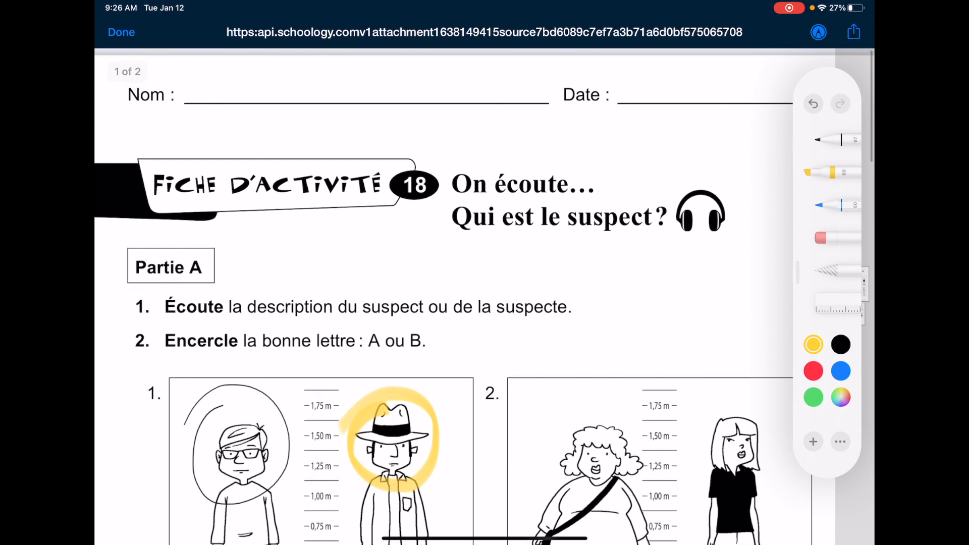
pyautogui.scroll(-3)
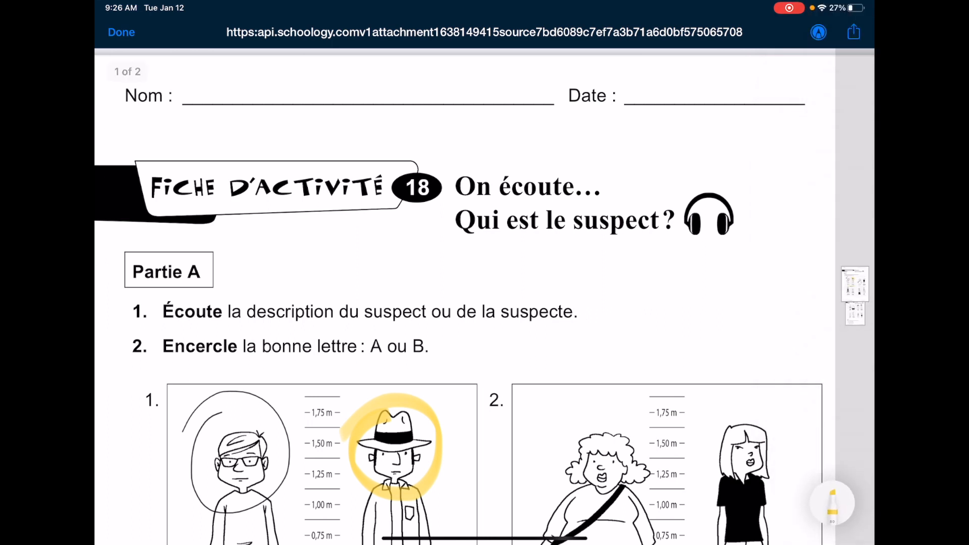
# Rename the document to Suspect and save it to Files under On My iPad.
pyautogui.click(854, 32)
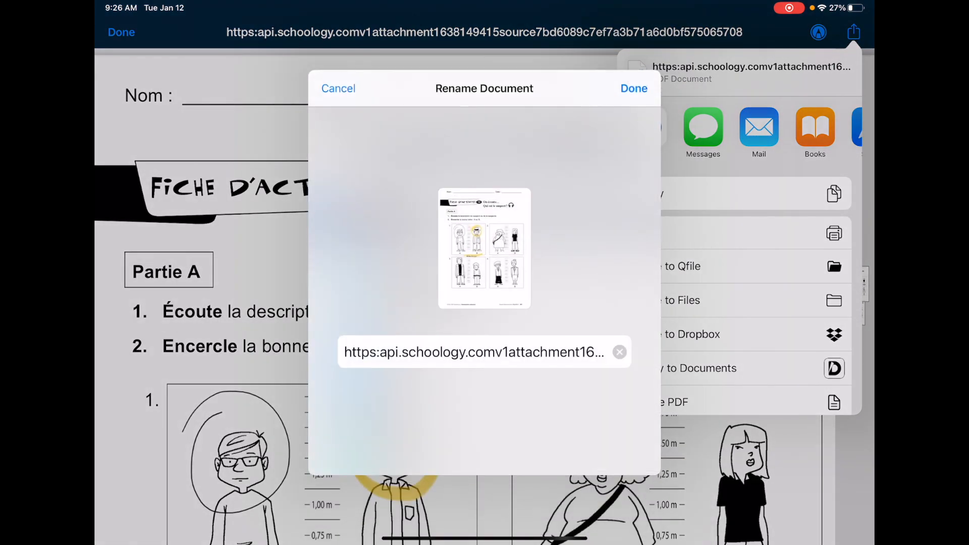
pyautogui.click(619, 351)
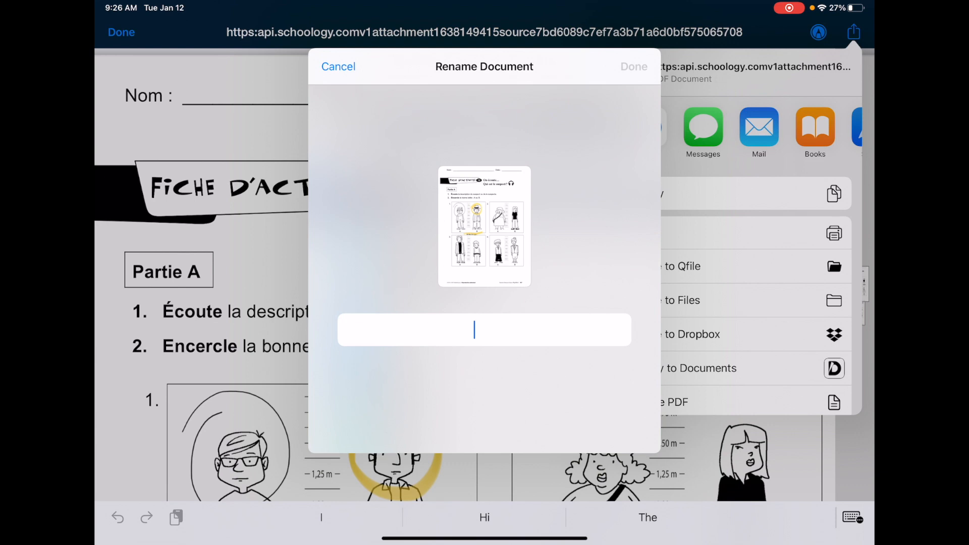
pyautogui.write('Suspect')
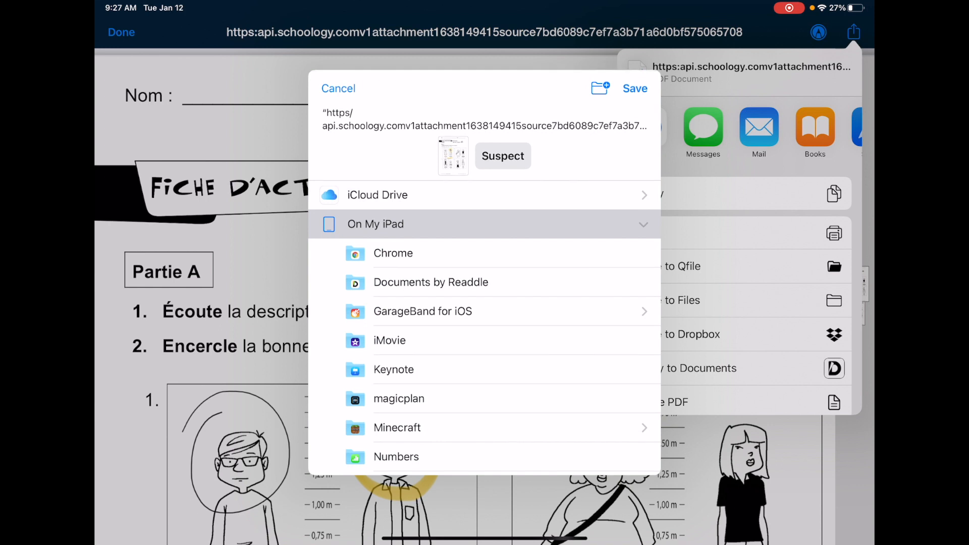
pyautogui.click(338, 88)
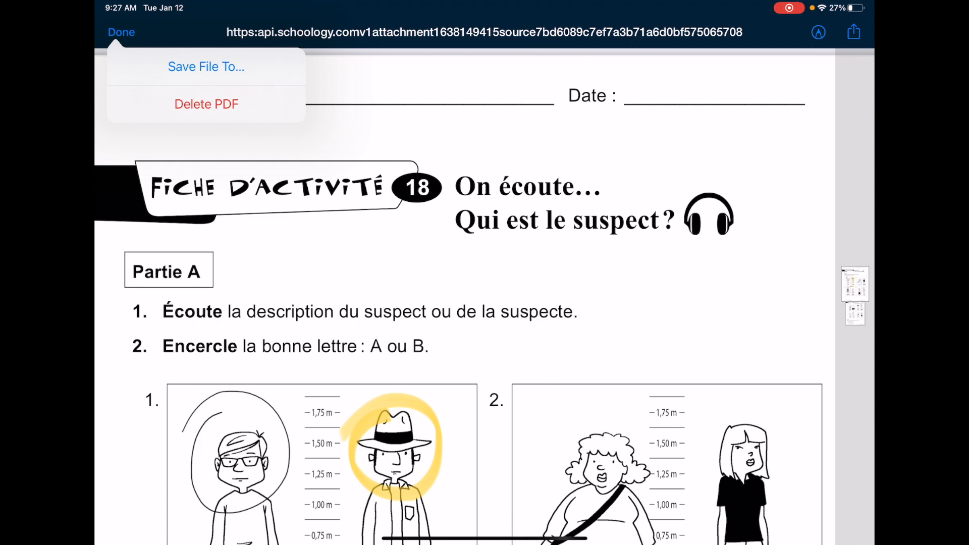
# Save the annotated PDF as a file named Suspect and return to the assignment page.
pyautogui.click(205, 66)
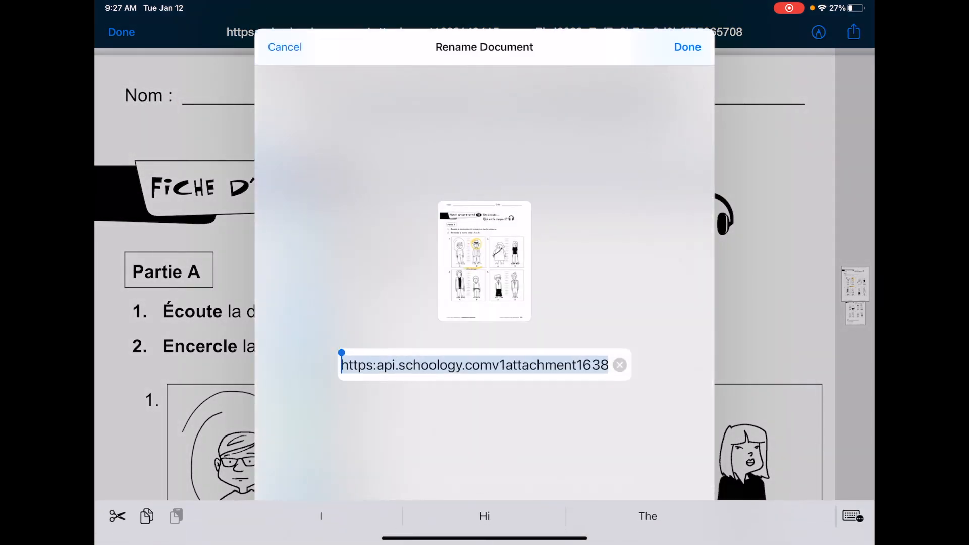
pyautogui.write('Suspect')
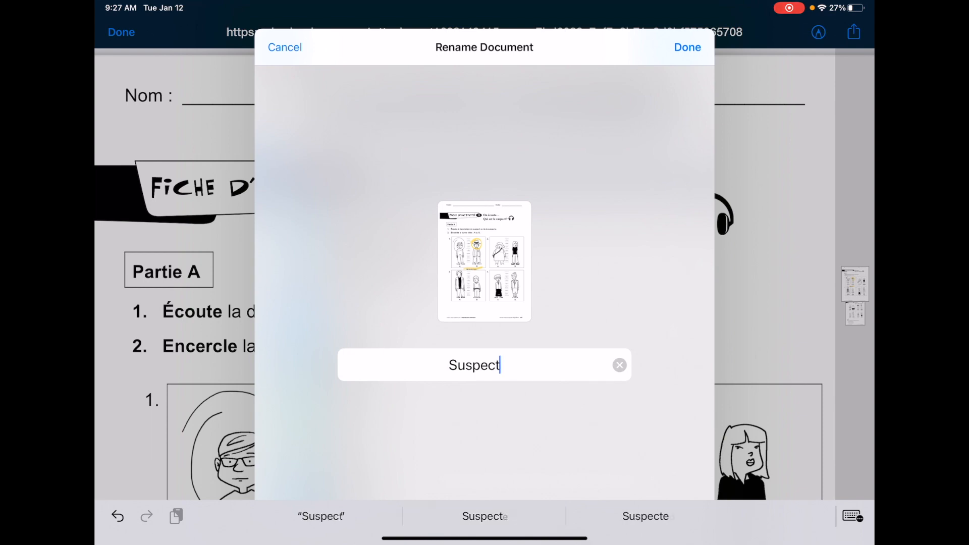
pyautogui.click(687, 47)
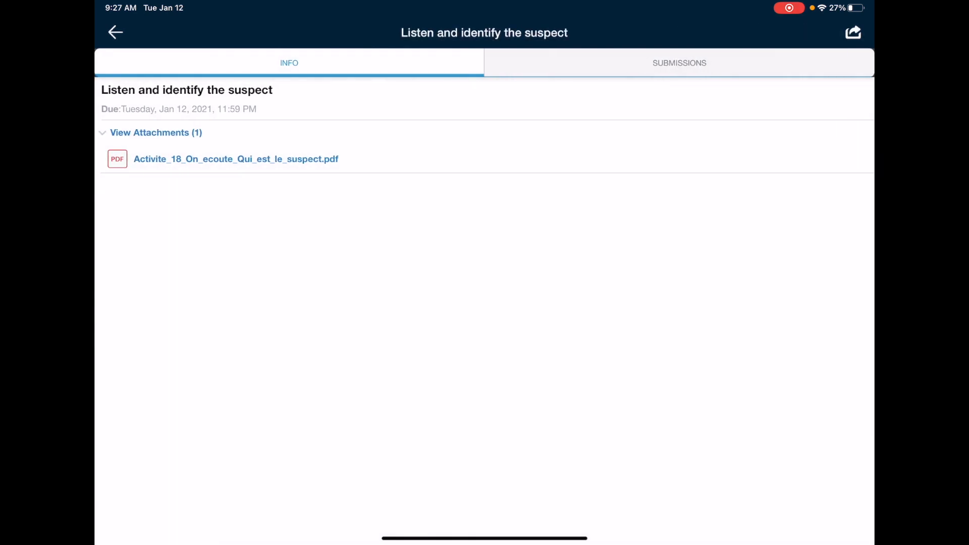
# Add Suspect.pdf from Files as a new submission and confirm it as on-time Revision 1.
pyautogui.click(678, 63)
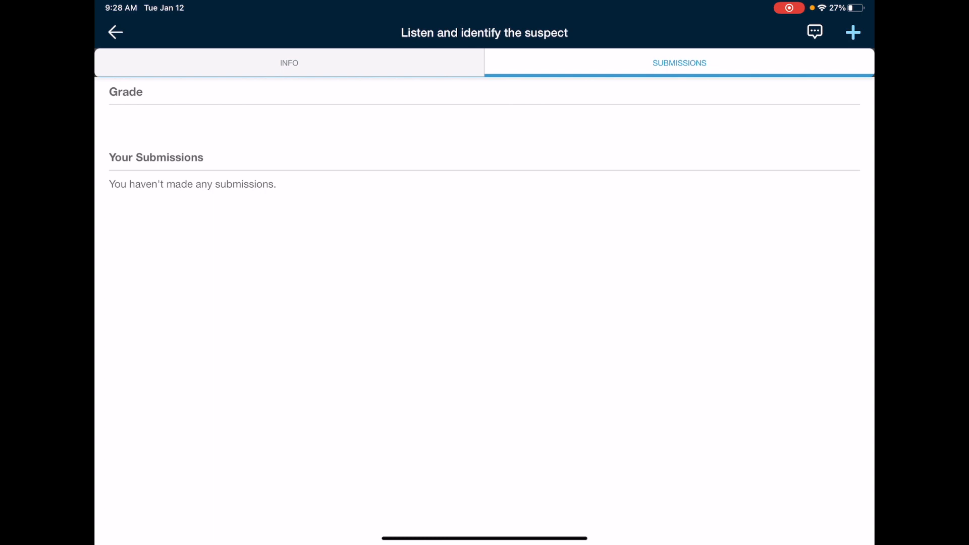
pyautogui.click(853, 33)
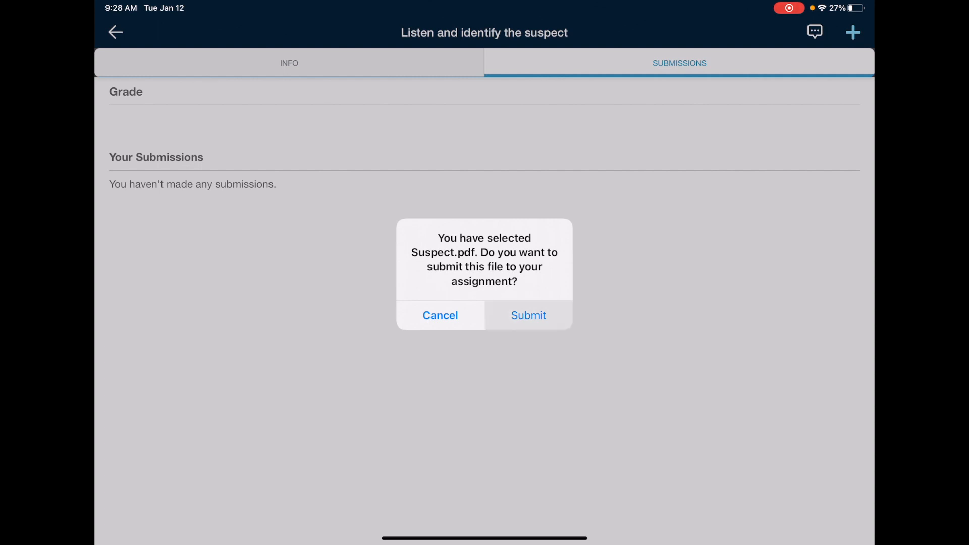
pyautogui.click(528, 315)
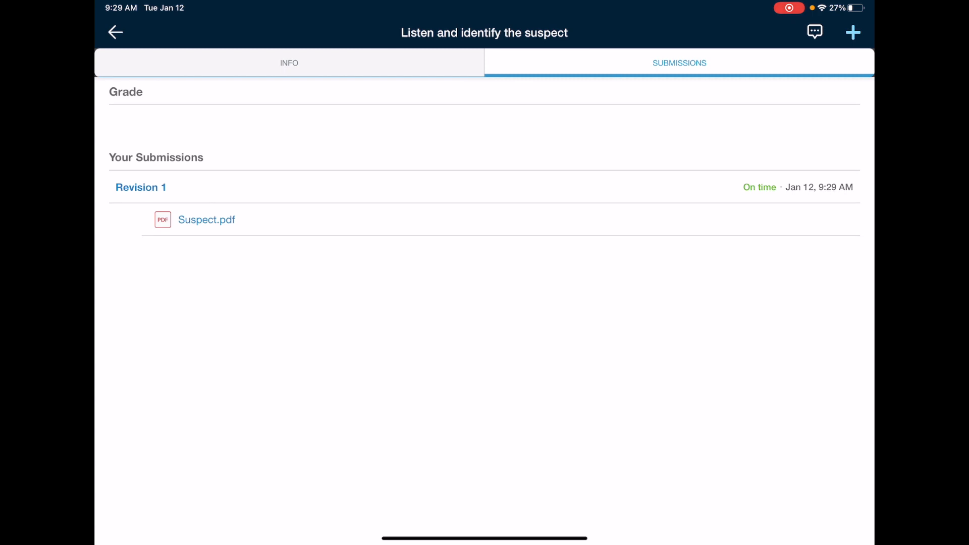
pyautogui.click(206, 220)
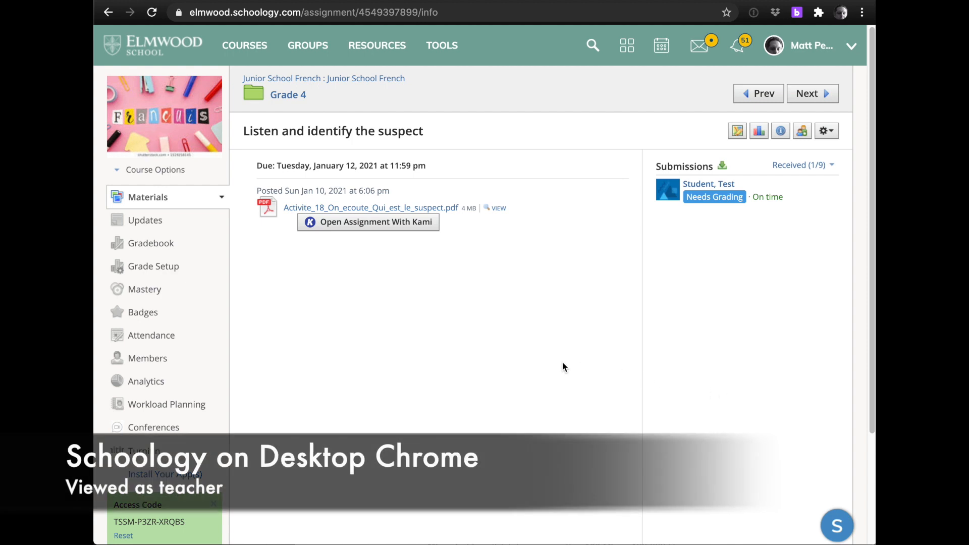
pyautogui.moveTo(544, 282)
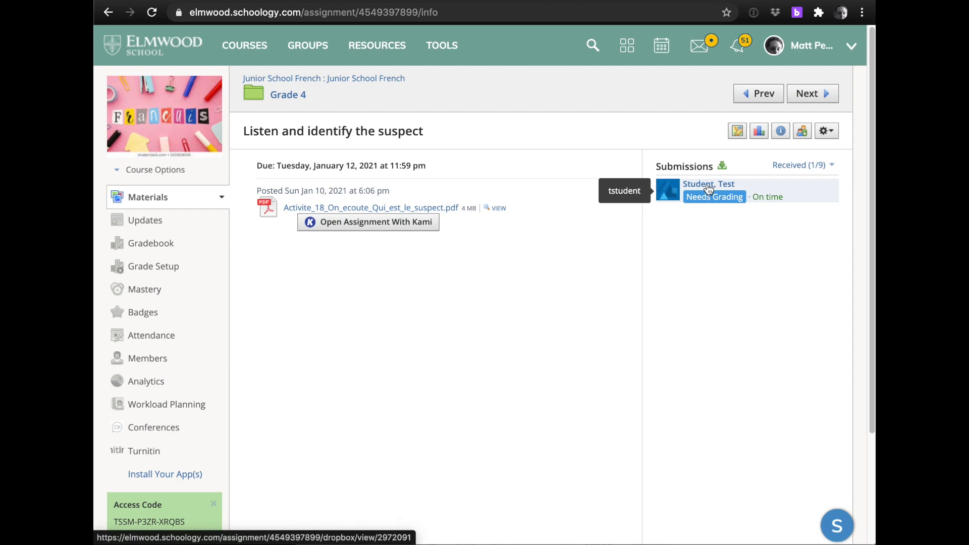
# Open the student's Suspect.pdf at Fit Width in the teacher view and download it.
pyautogui.click(709, 183)
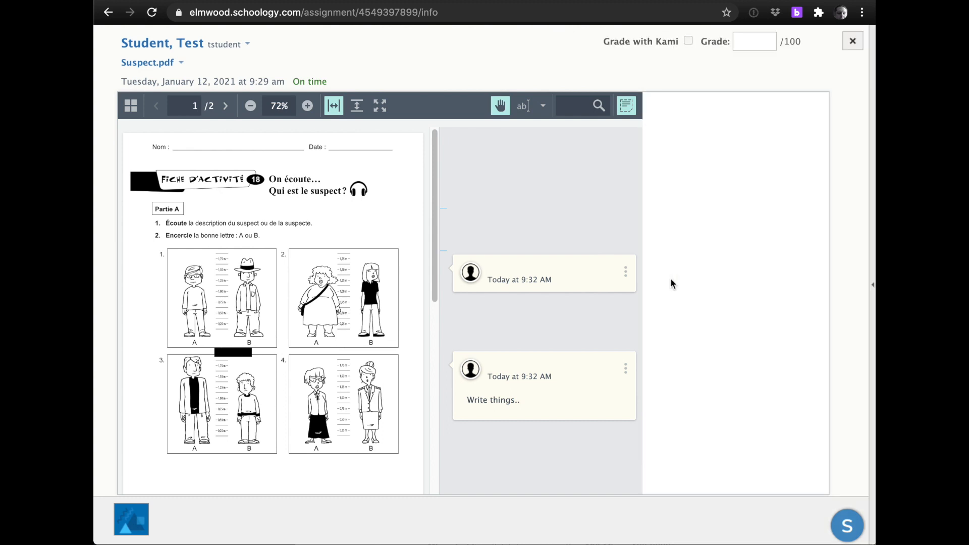
pyautogui.click(307, 105)
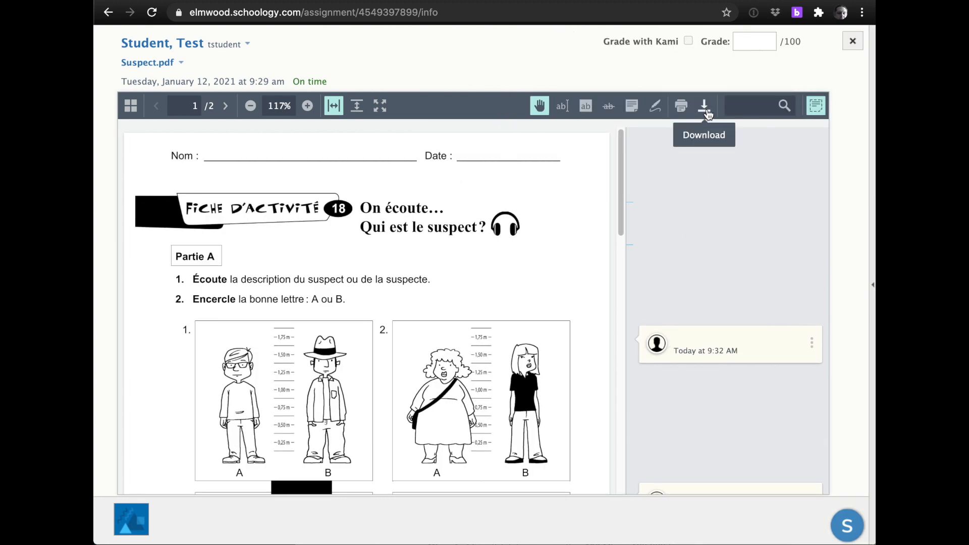
pyautogui.click(704, 105)
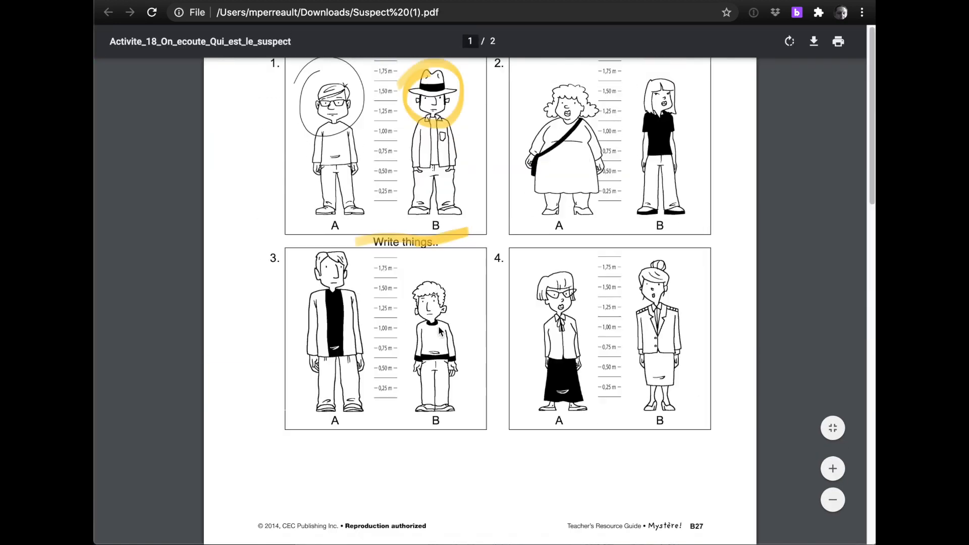
# Scroll the downloaded Suspect.pdf in Chrome to its second page with items 7–8.
pyautogui.scroll(-3)
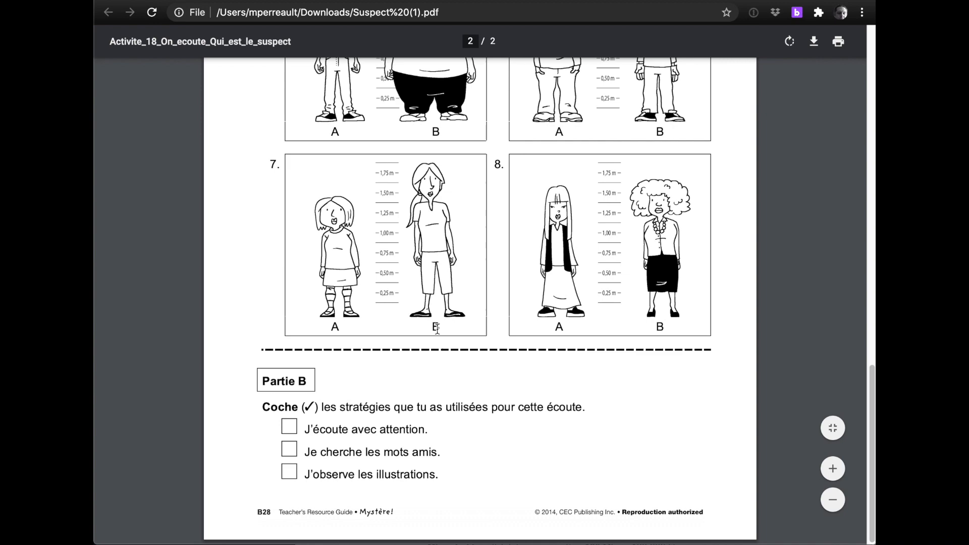